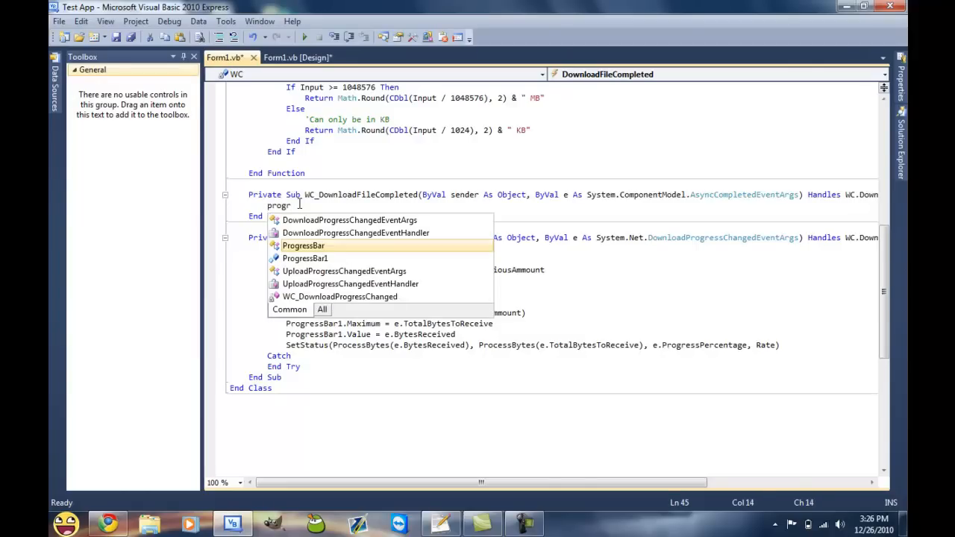
In WC_DownloadFileCompleted, reset ProgressBar1.Value to 0 and ProgressBar1.Maximum, dropping an unfinished SetStatus call
type("ProgressBar1.Value = 0")
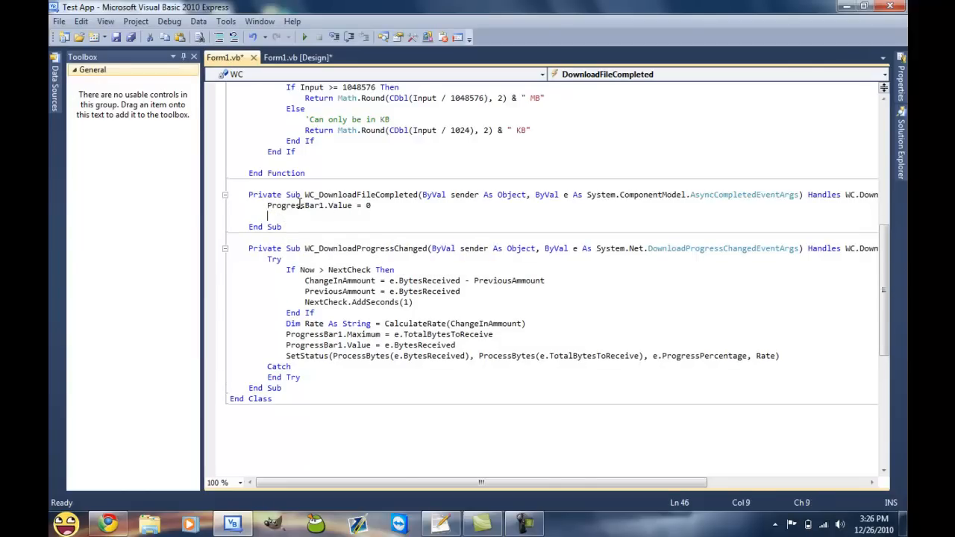
type("ProgressBar1.Maximum = 0")
type("ChangeInAmmount = 0")
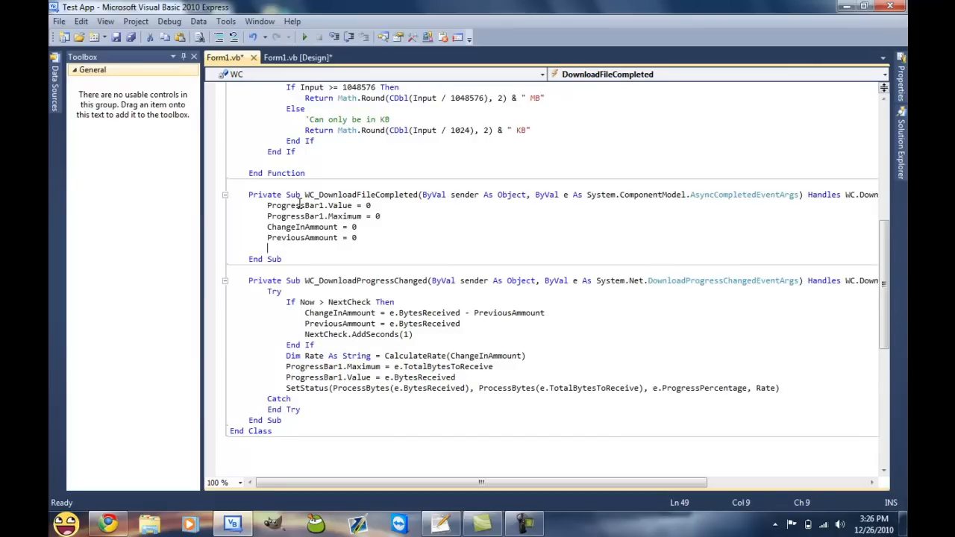
type("s")
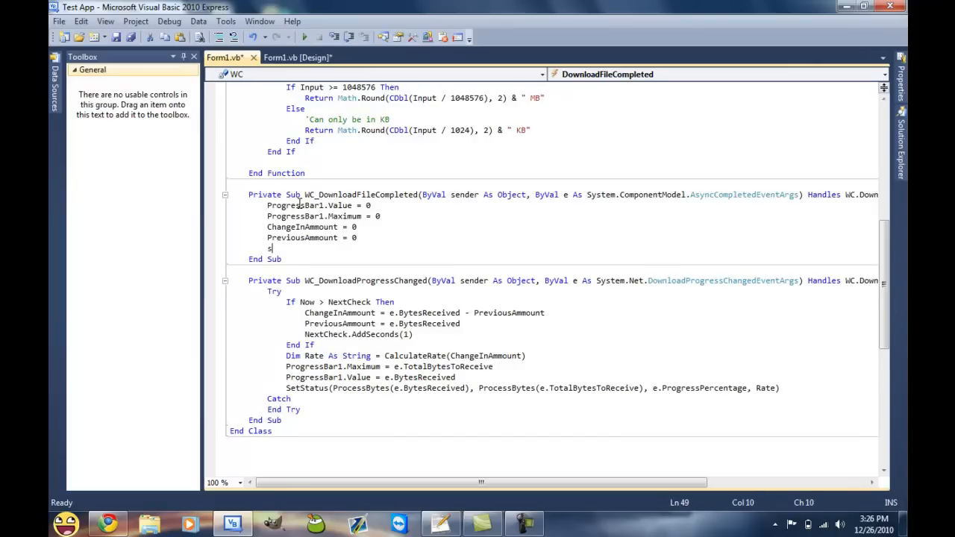
type("etStatus(")
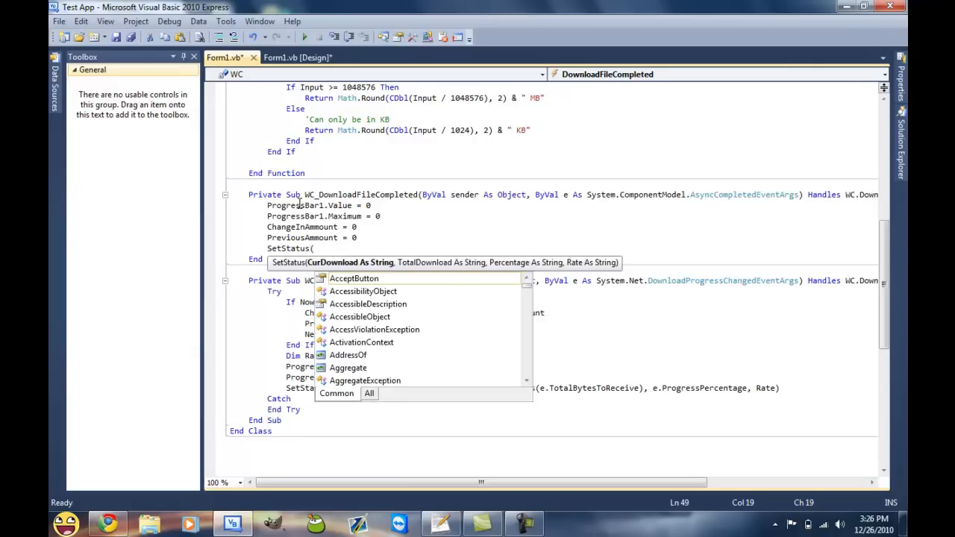
key("Escape")
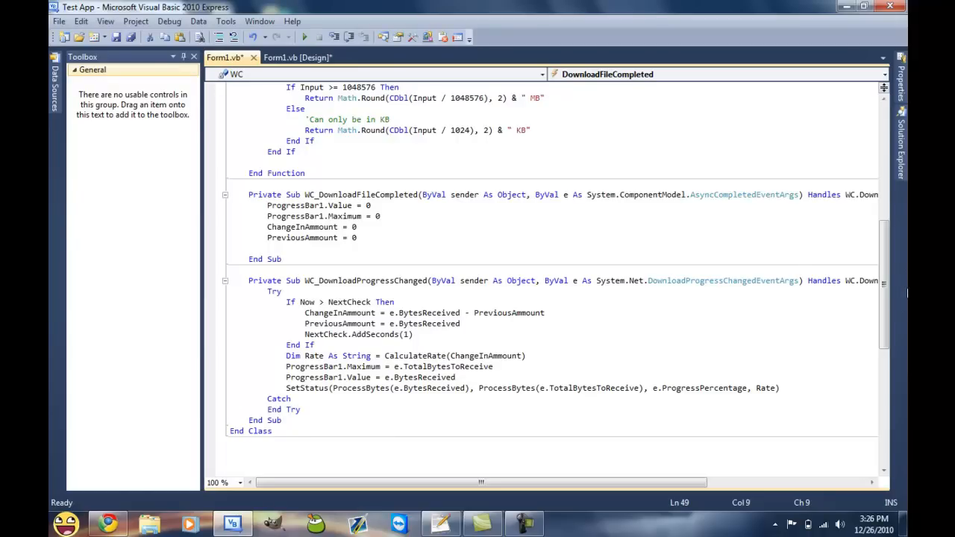
Set NextCheck to Now.AddSeconds(1) in both download handlers
type("nex")
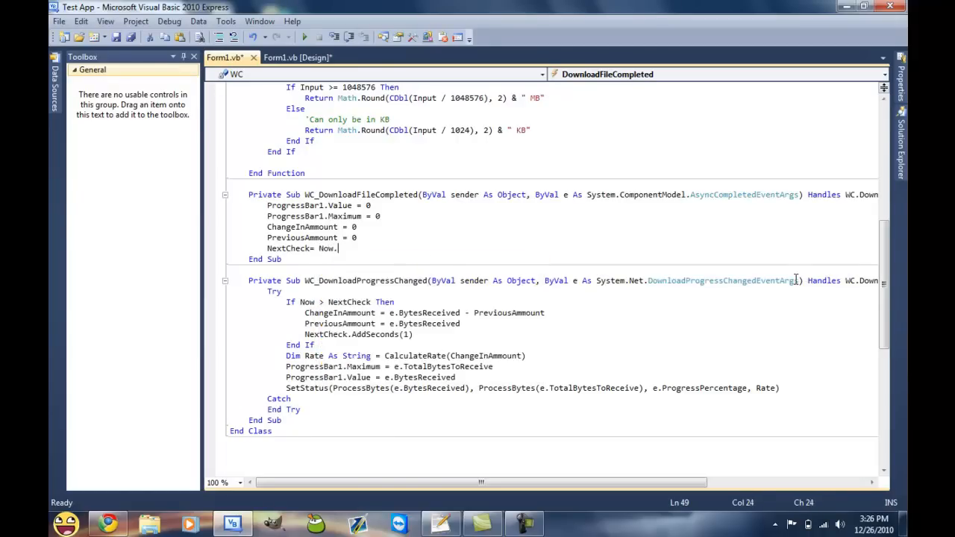
type("AddSeconds(1)")
left_click(359, 335)
type("NextCheck = Now.")
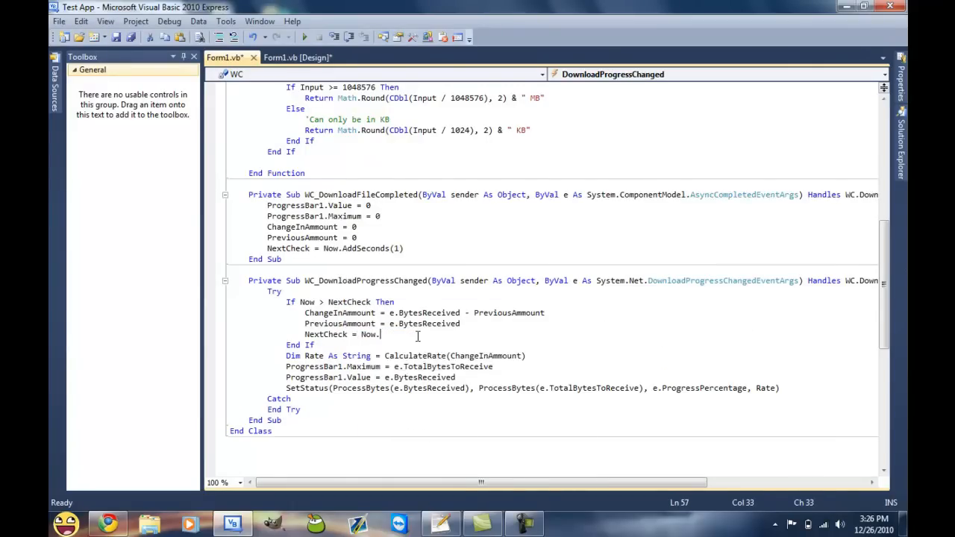
type("AddSeconds(1)")
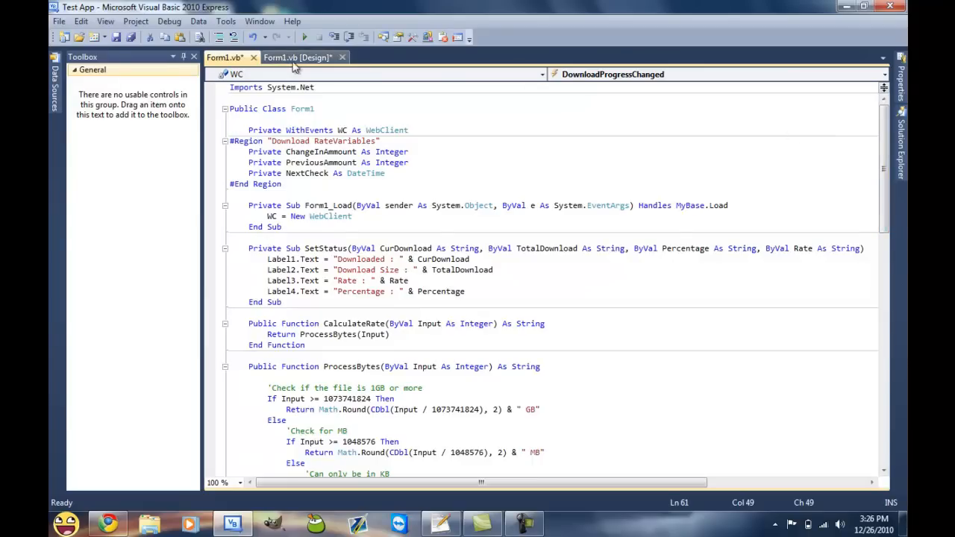
Generate an empty Button1_Click handler from the Download button in Form1's designer
left_click(296, 57)
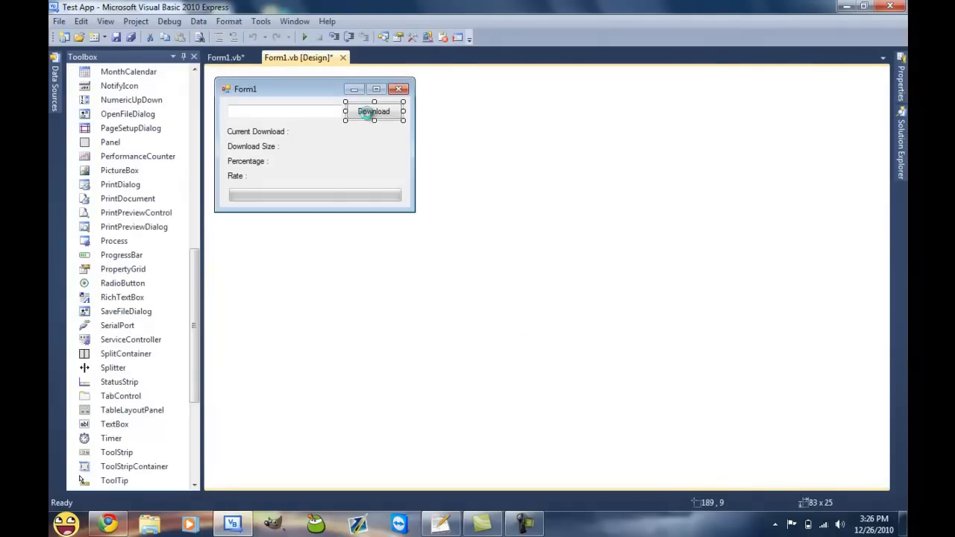
double_click(373, 112)
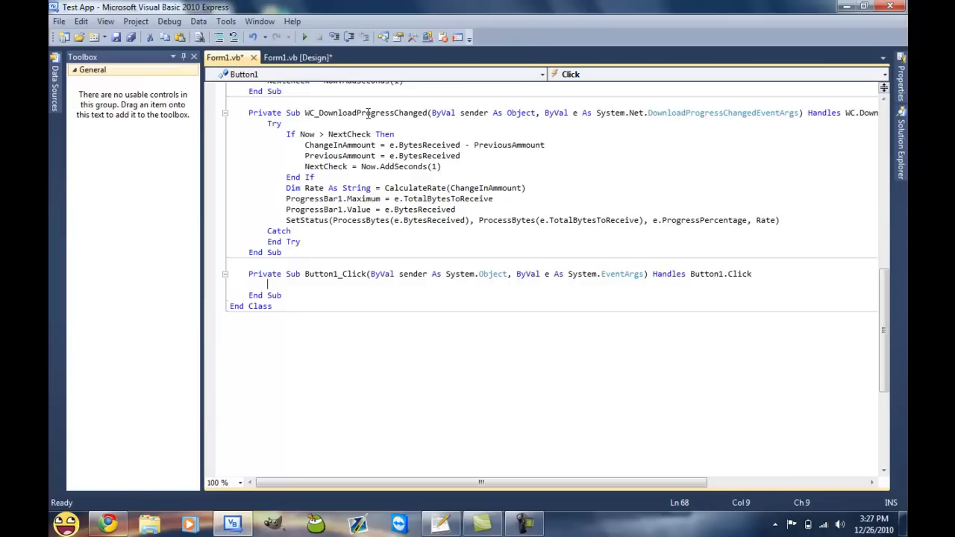
Declare SFD as a new SaveFileDialog and check whether SFD.ShowDialog() returns DialogResult.OK
type("Dim SFD as")
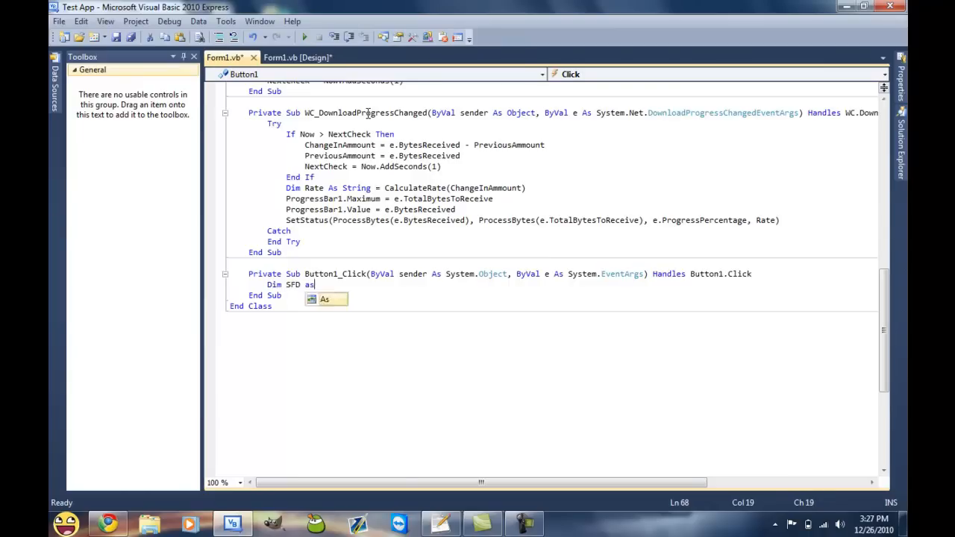
type("New savef")
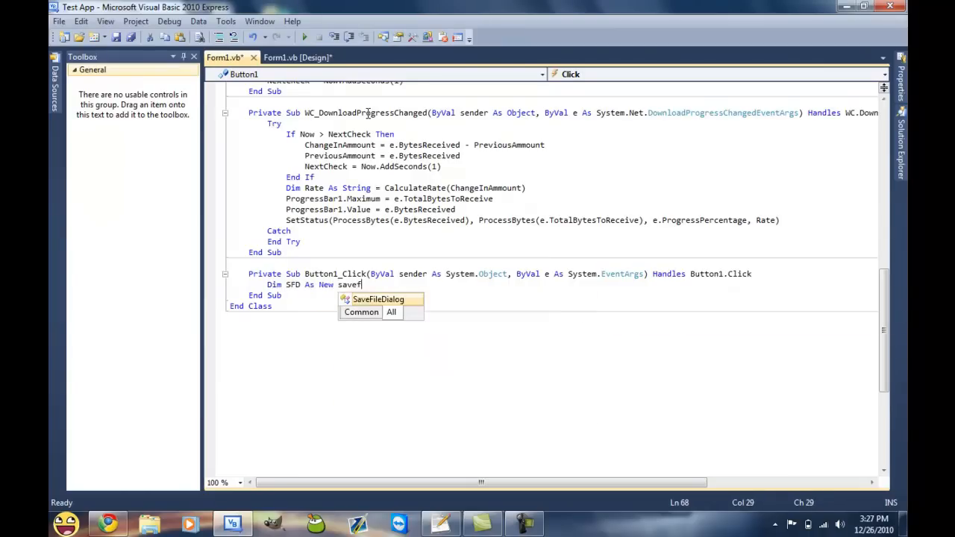
type("SaveFileDialog")
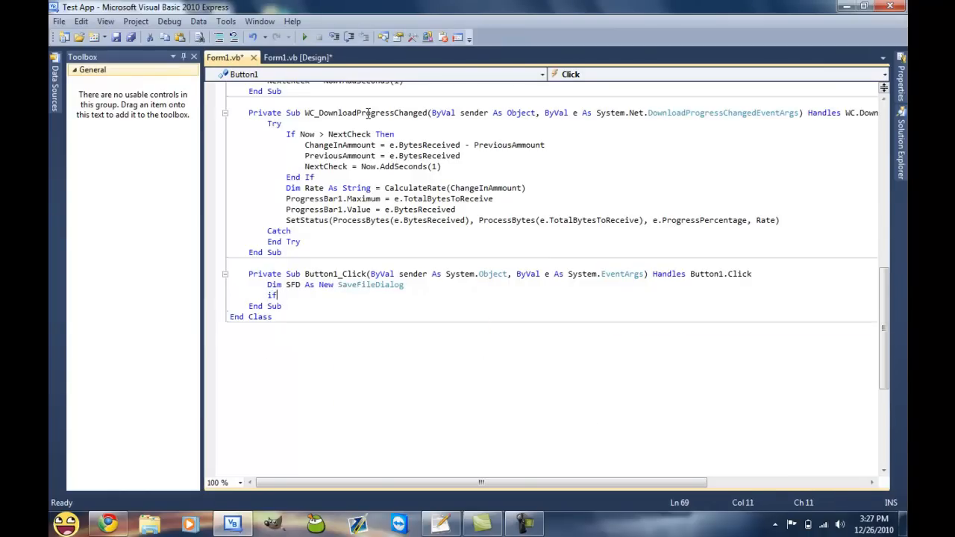
type("SFD.ShowDialog()")
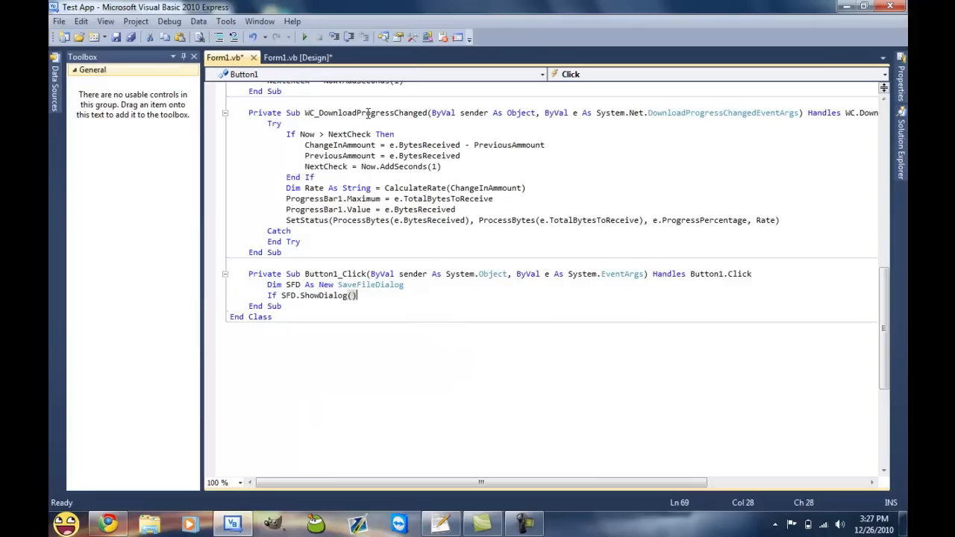
type("=Diagnostic")
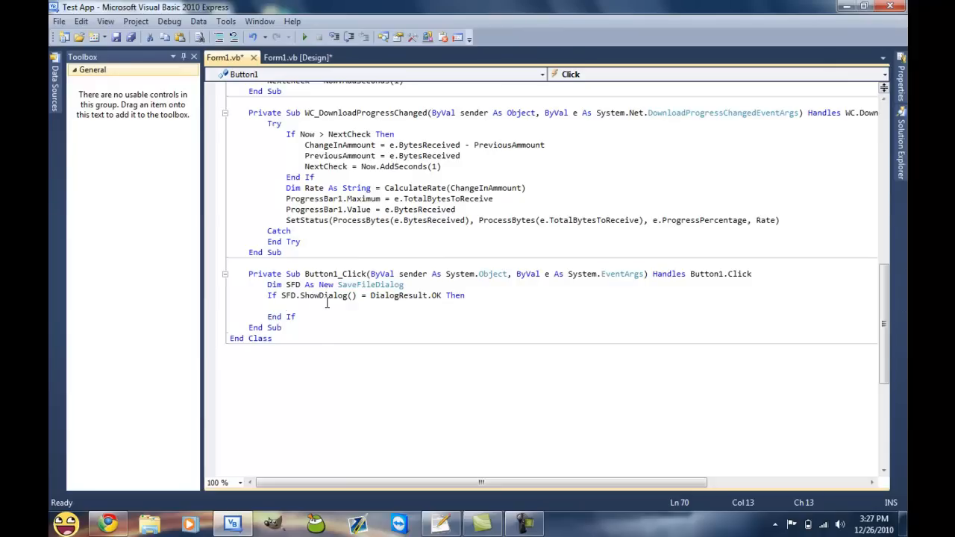
Call WC.DownloadFileAsync(New Uri(TextBox1.Text), SFD.FileName) when the dialog is confirmed
type("WC.do")
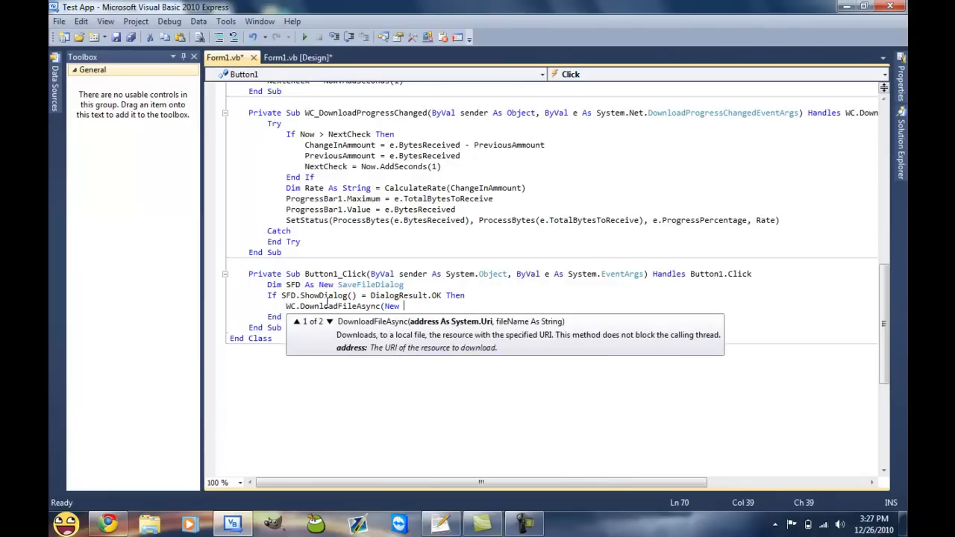
type("Uri(")
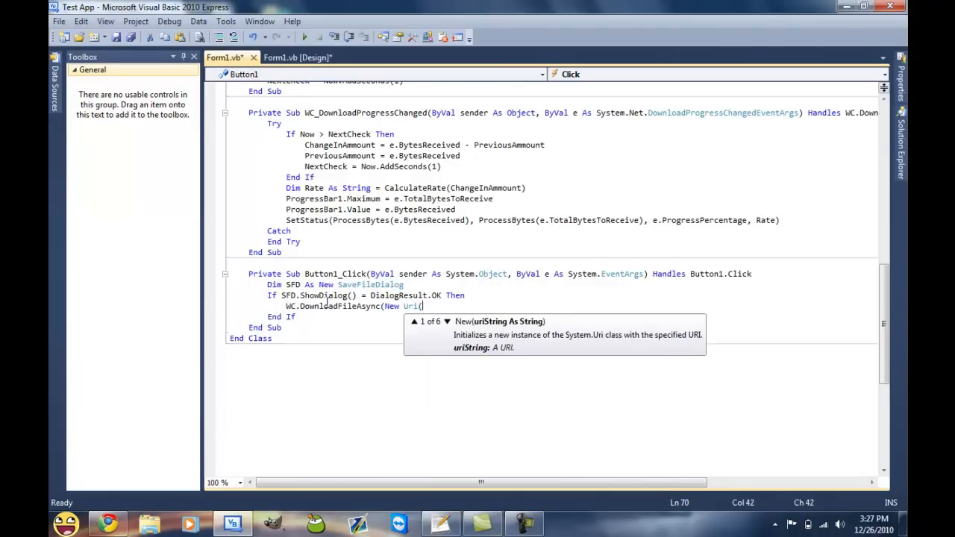
type("te")
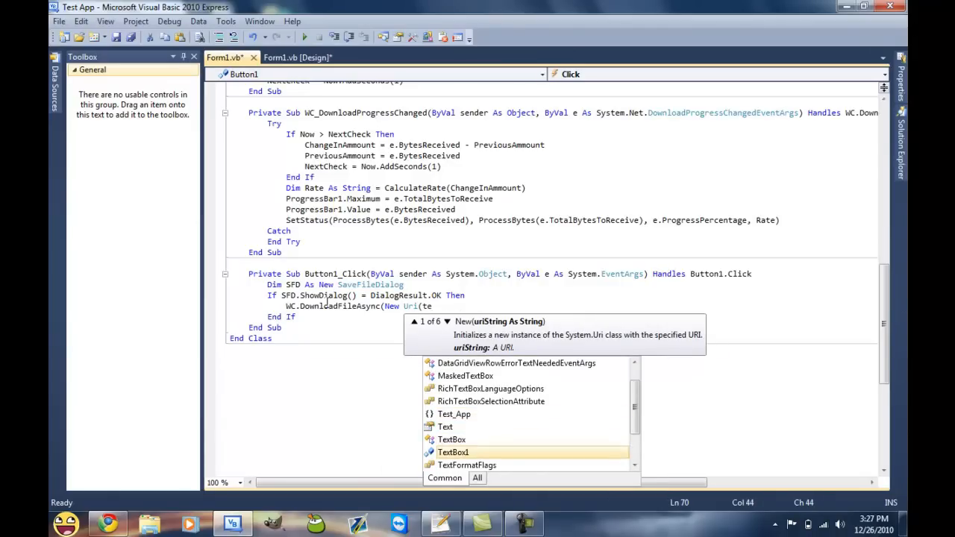
type("TextBox1.Text),")
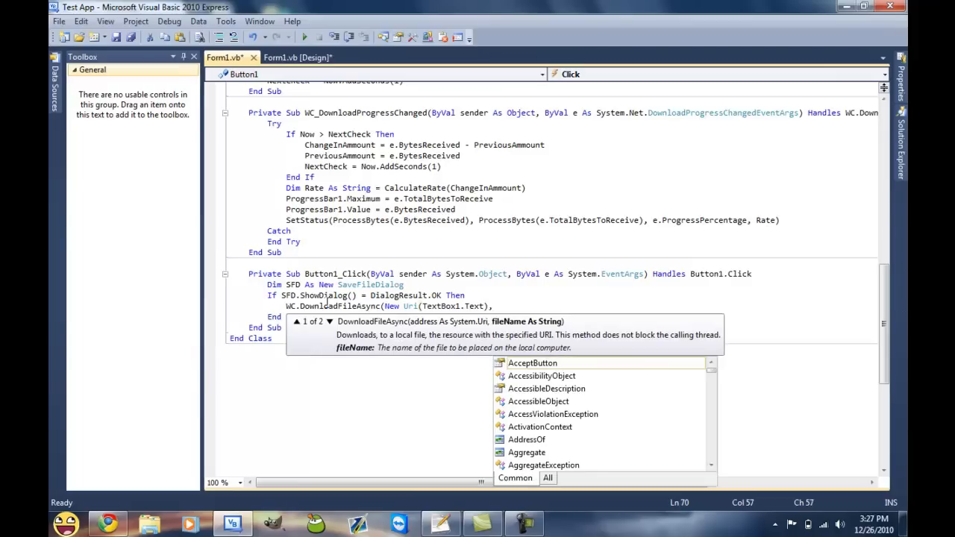
mouse_move(532, 362)
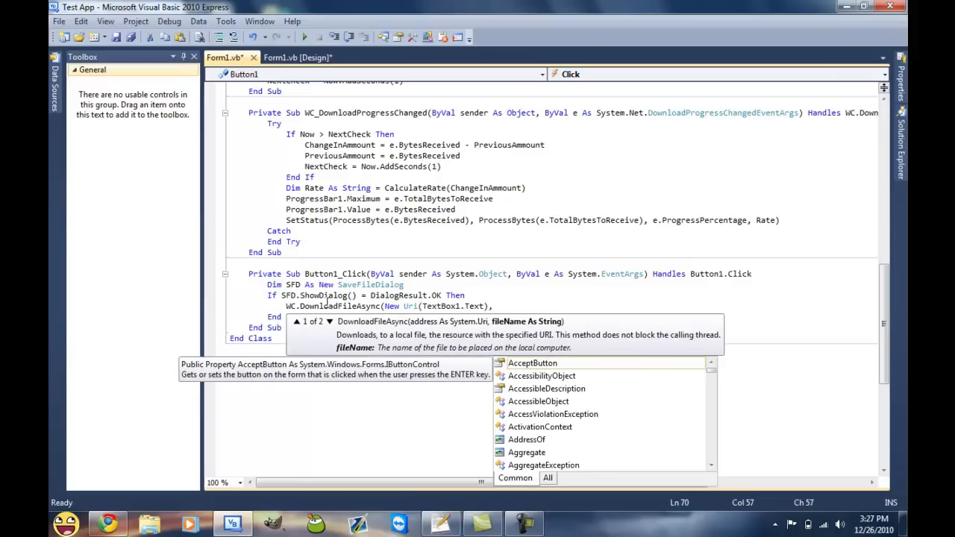
type(",SFD.fil")
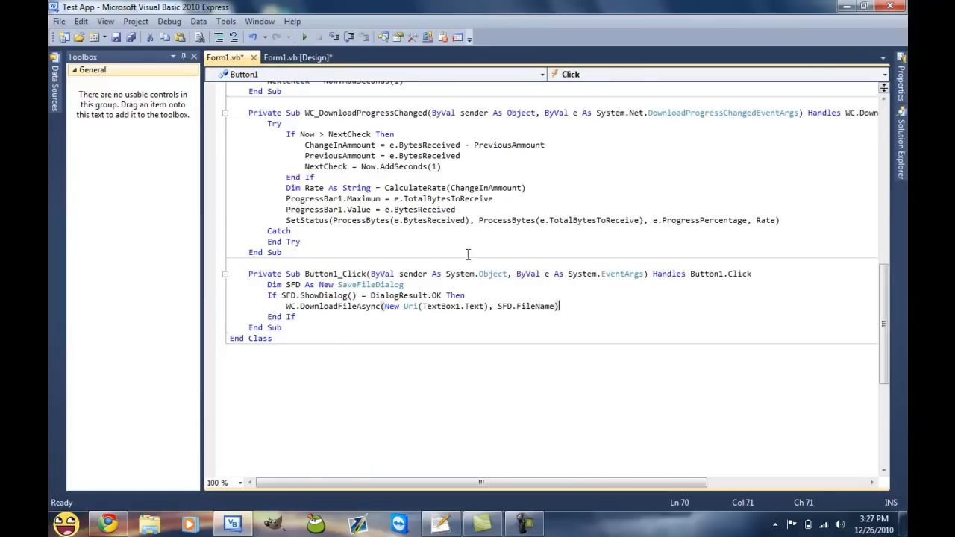
Change Button1_Click's condition to If Not TextBox1.Text = "" Then
left_click(306, 57)
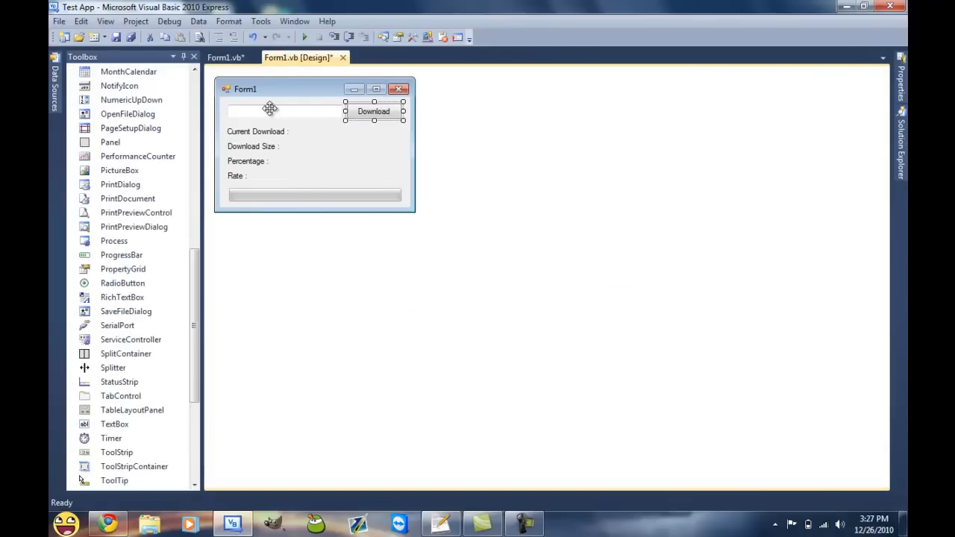
mouse_move(256, 70)
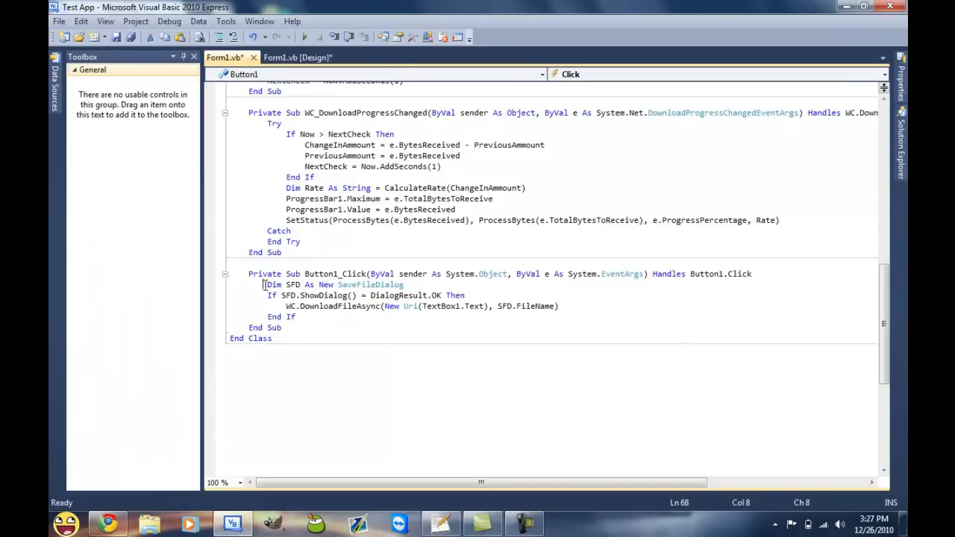
type("If TextBox1.Text = \"\" The")
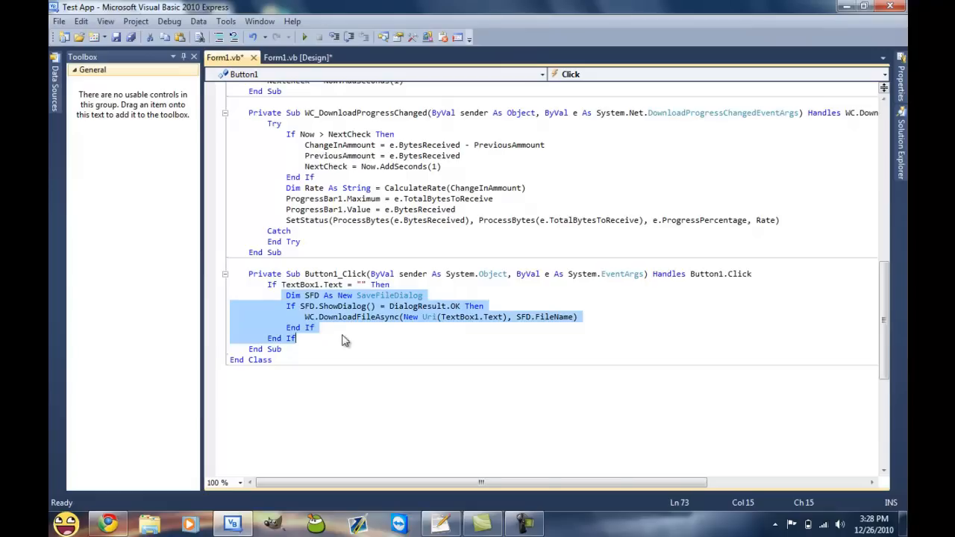
type("not")
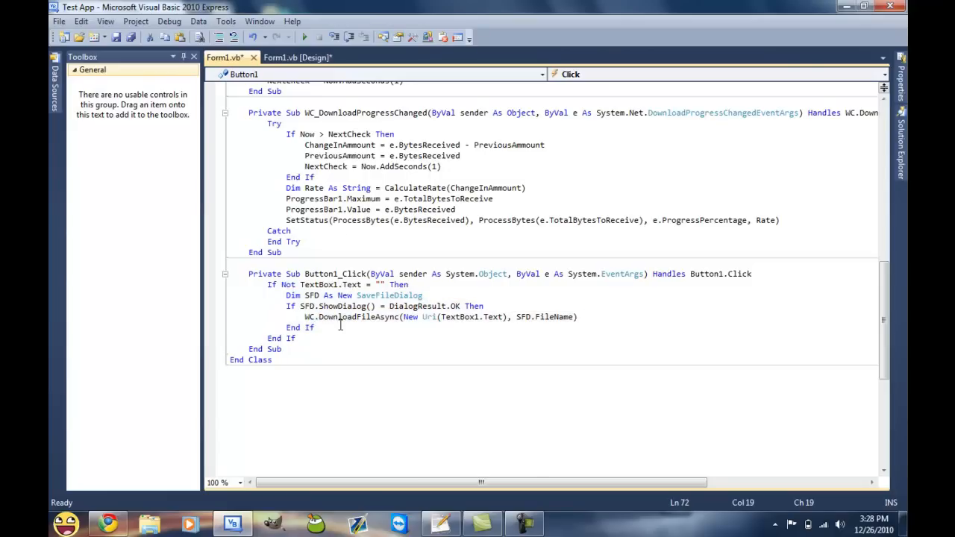
mouse_move(399, 295)
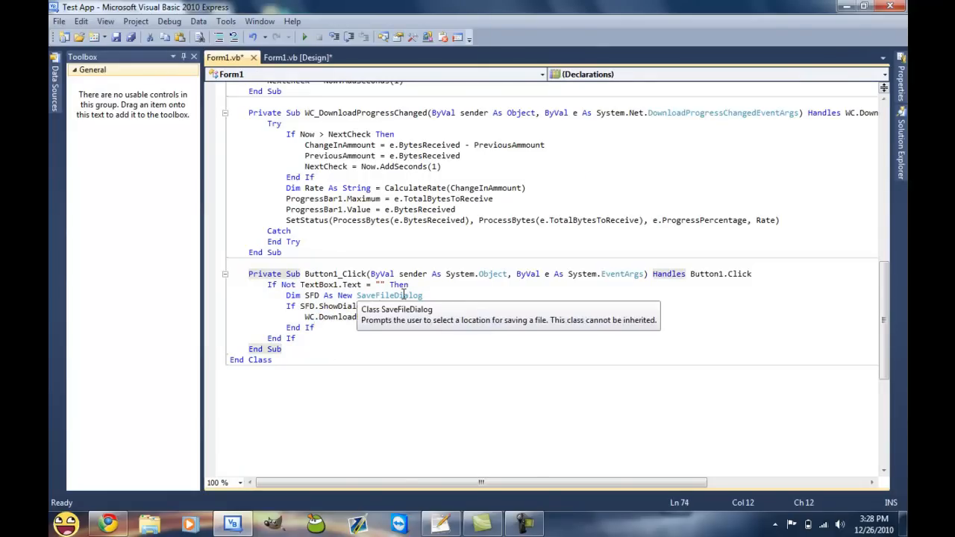
left_click(305, 58)
type("d")
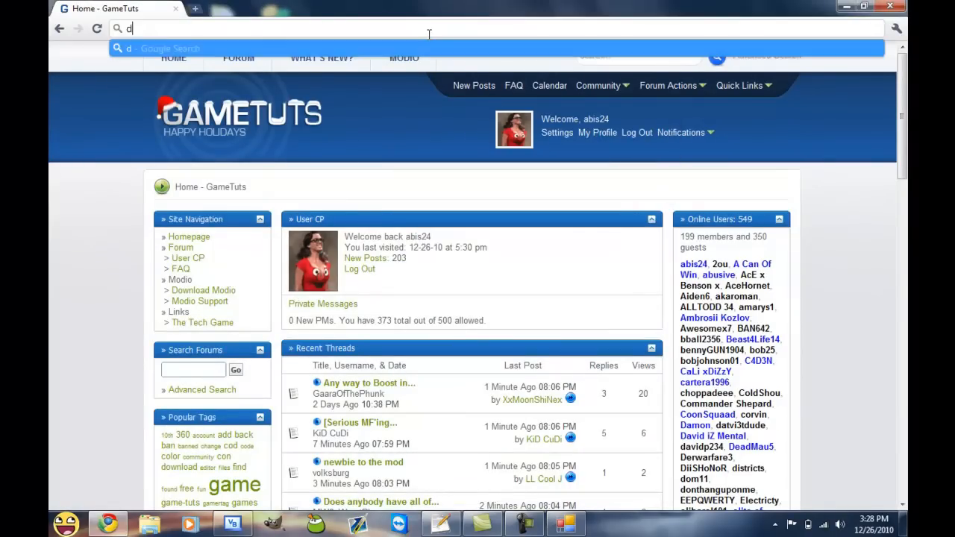
Load xboxmb.com in Chrome and close the running Form1 test window
type("xb\\")
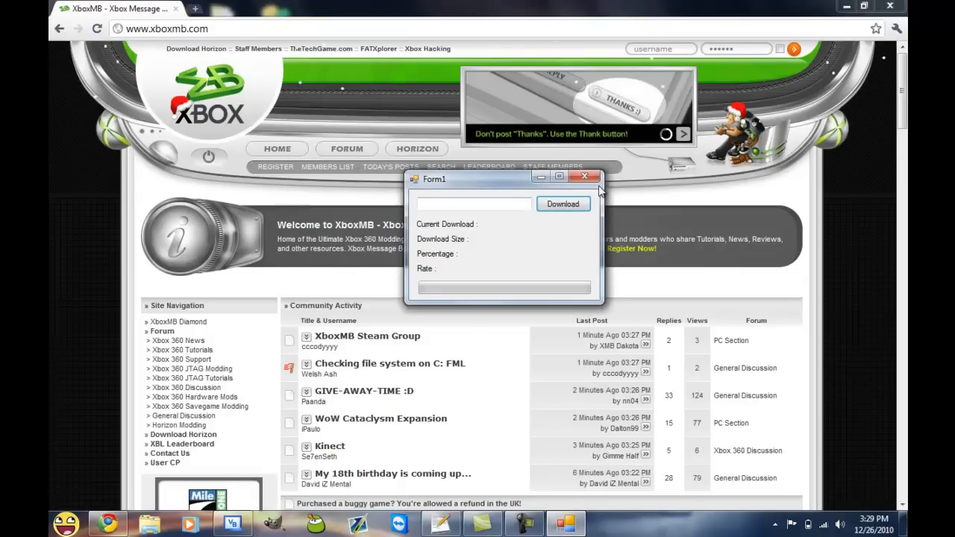
left_click(585, 177)
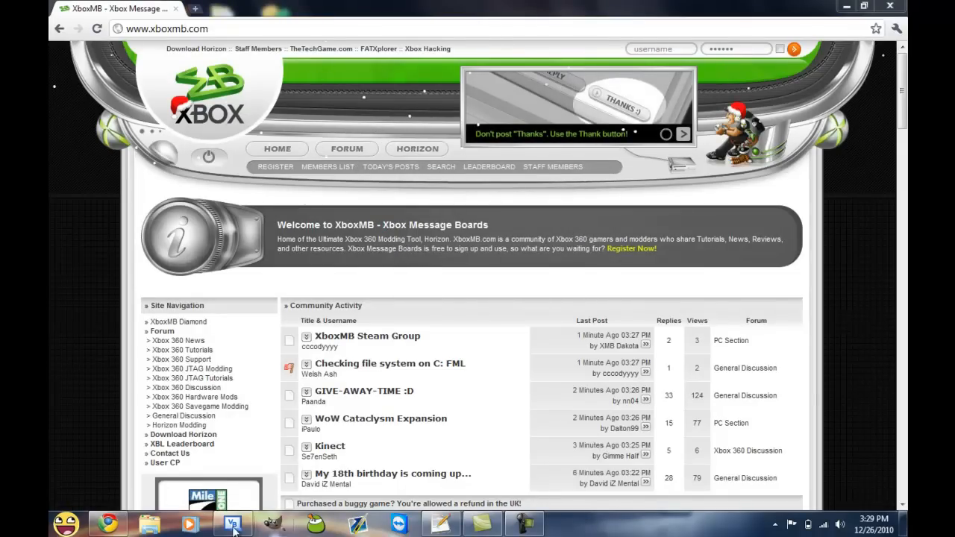
Append & "/s" to CalculateRate's Return line and start debugging the form
left_click(229, 523)
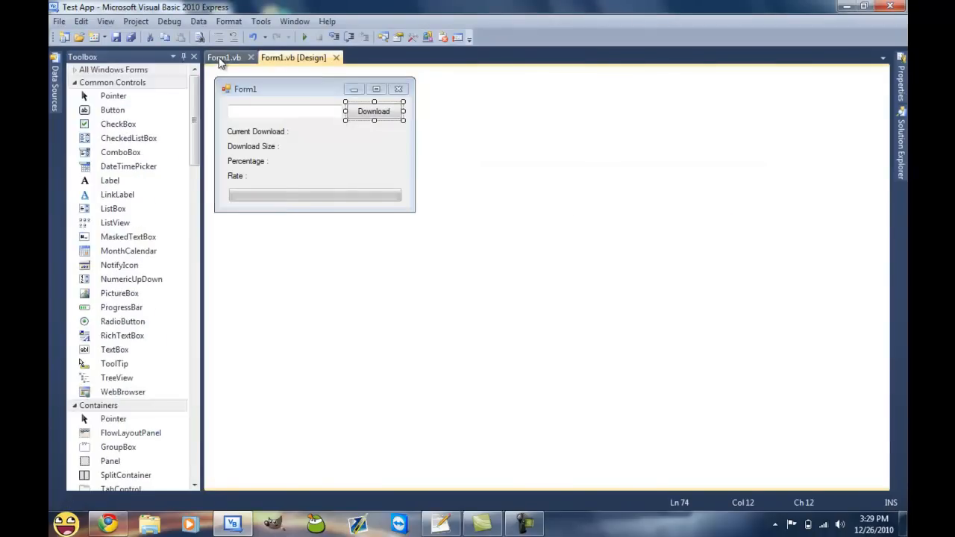
left_click(226, 57)
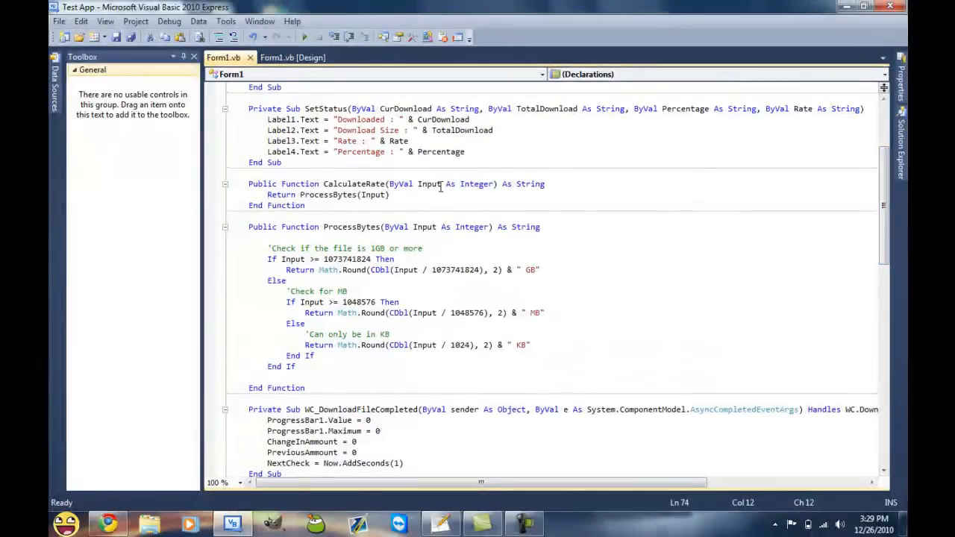
type("&")
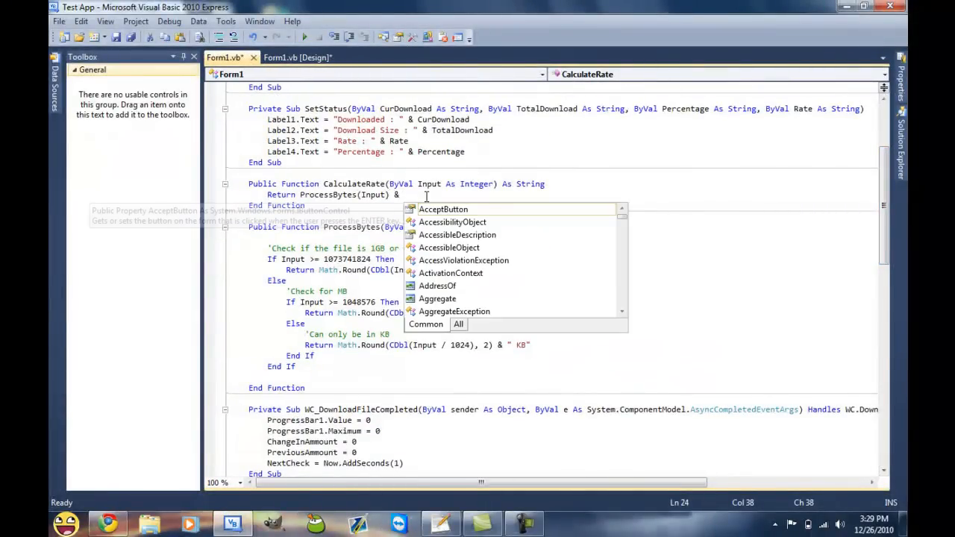
type("\"/s\"")
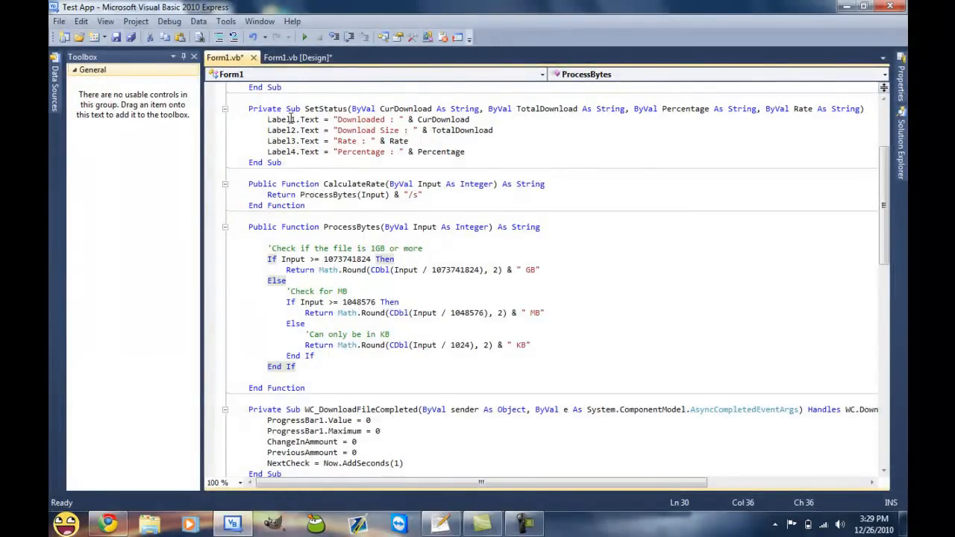
left_click(287, 58)
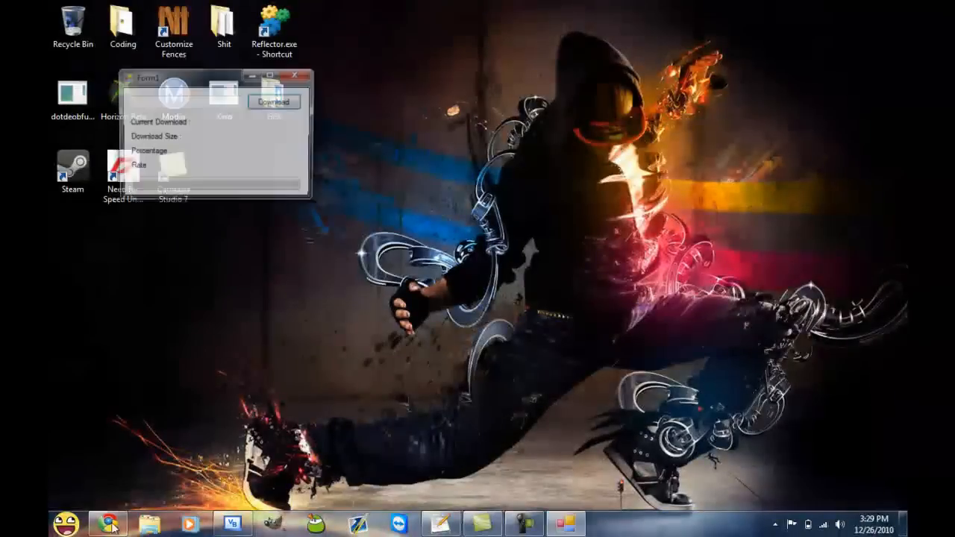
Copy the Download Now link address from XboxMB's Download Horizon forum page
left_click(106, 526)
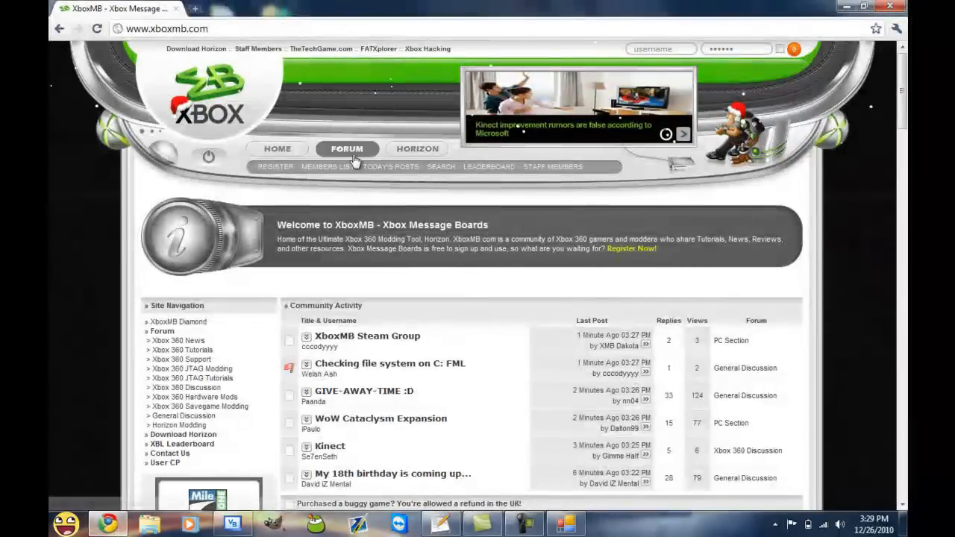
left_click(347, 148)
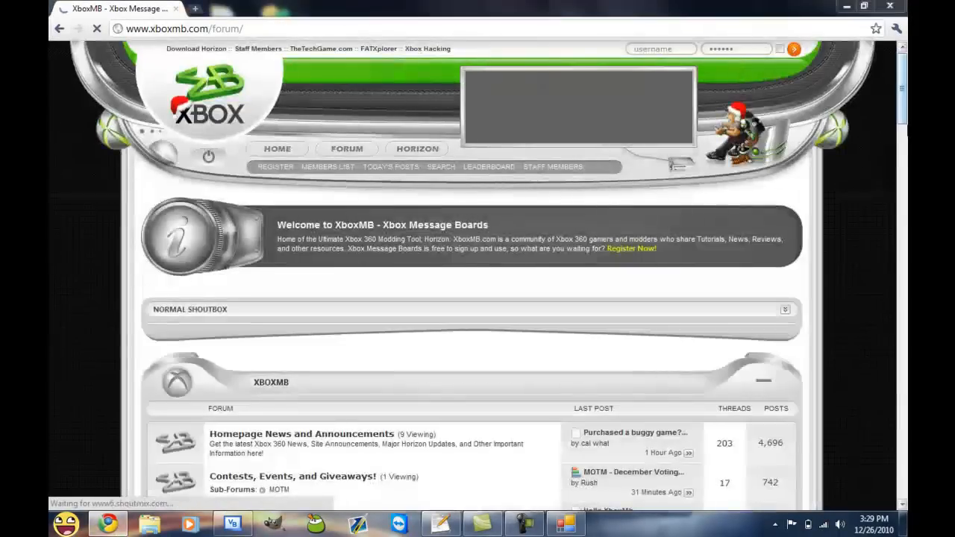
scroll("down", 3)
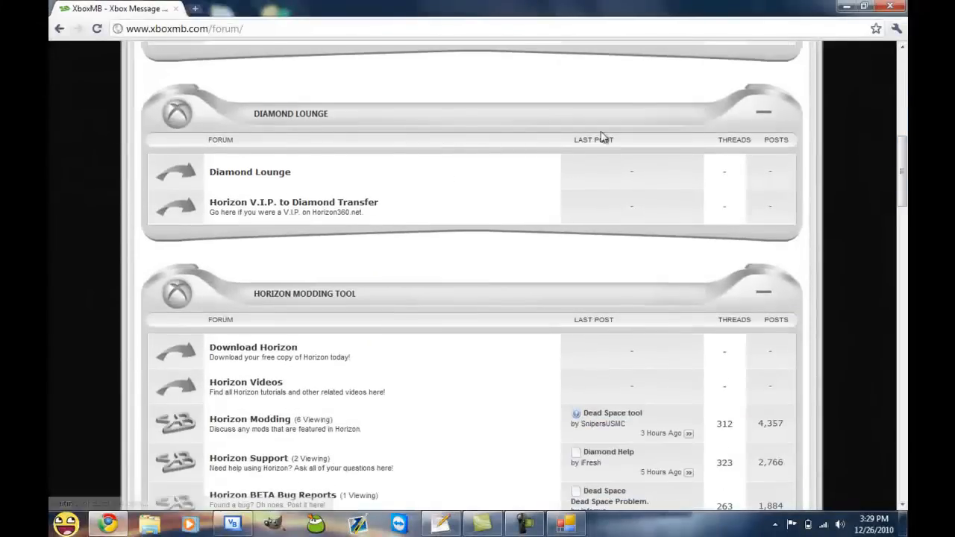
mouse_move(264, 336)
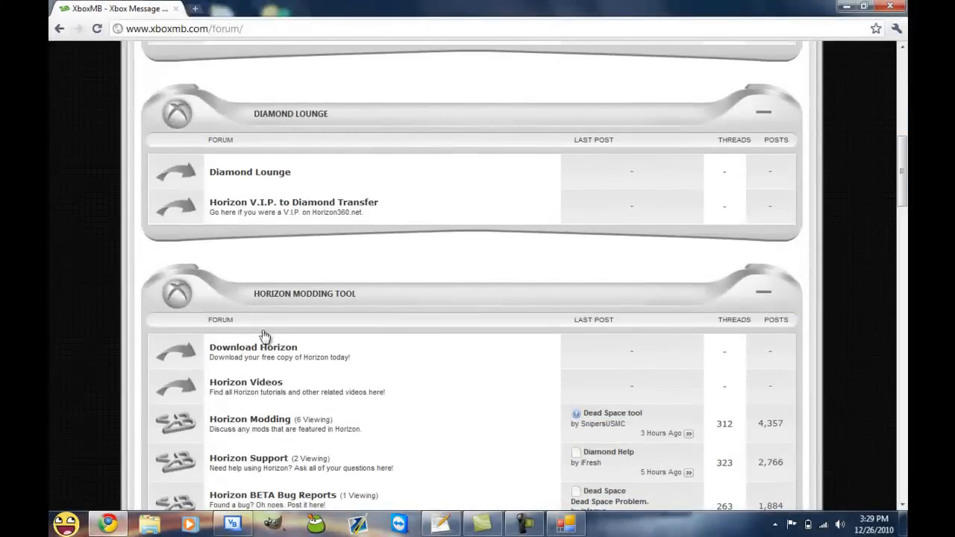
left_click(253, 347)
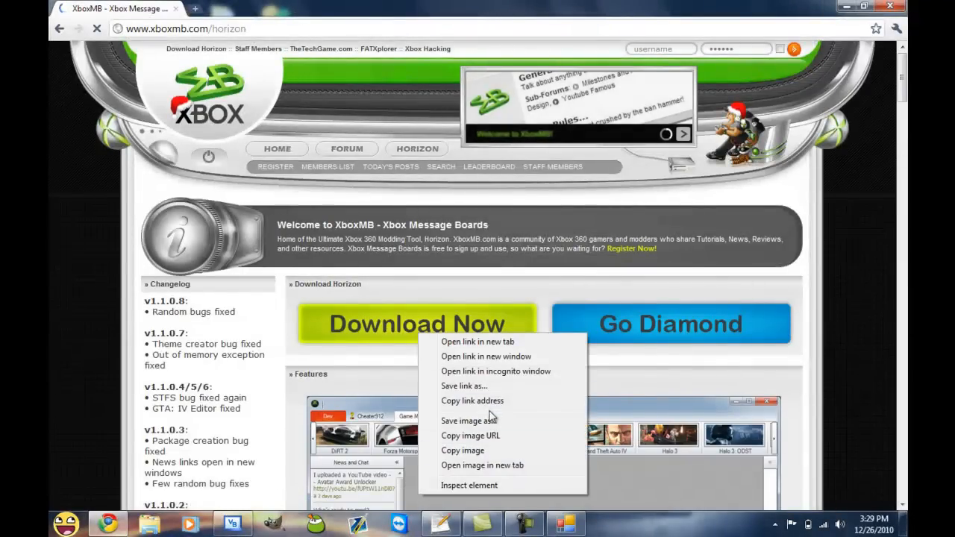
left_click(675, 270)
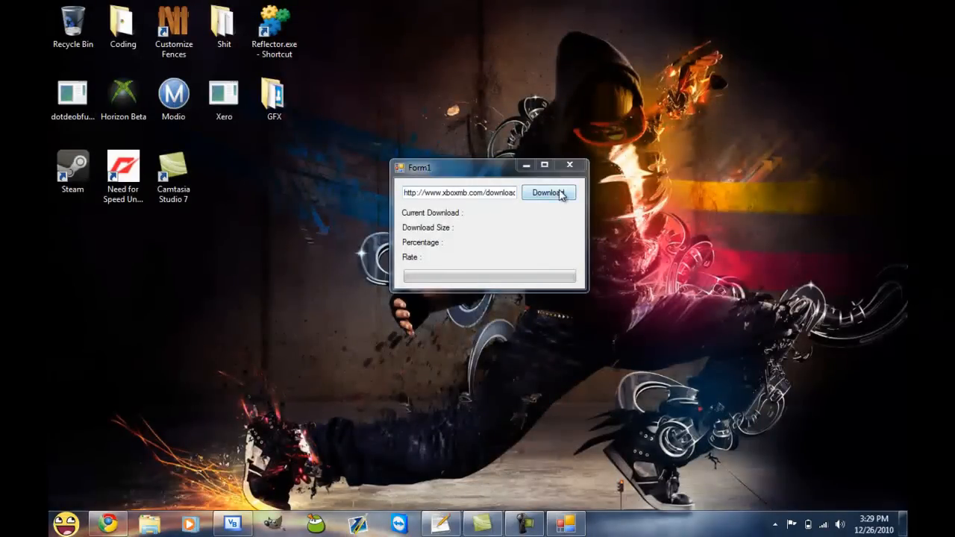
Start the download and save it to the Desktop as WebClientTest.exe
left_click(546, 193)
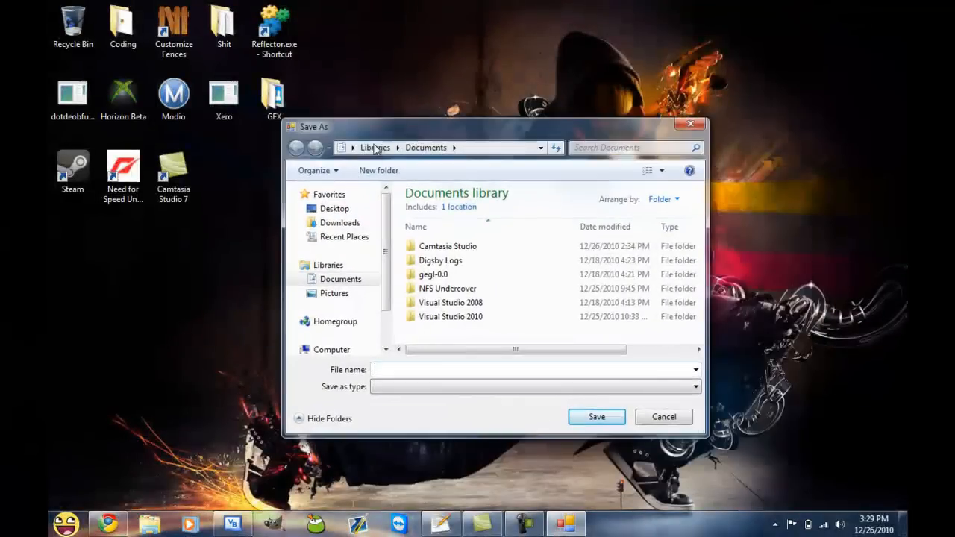
left_click(335, 208)
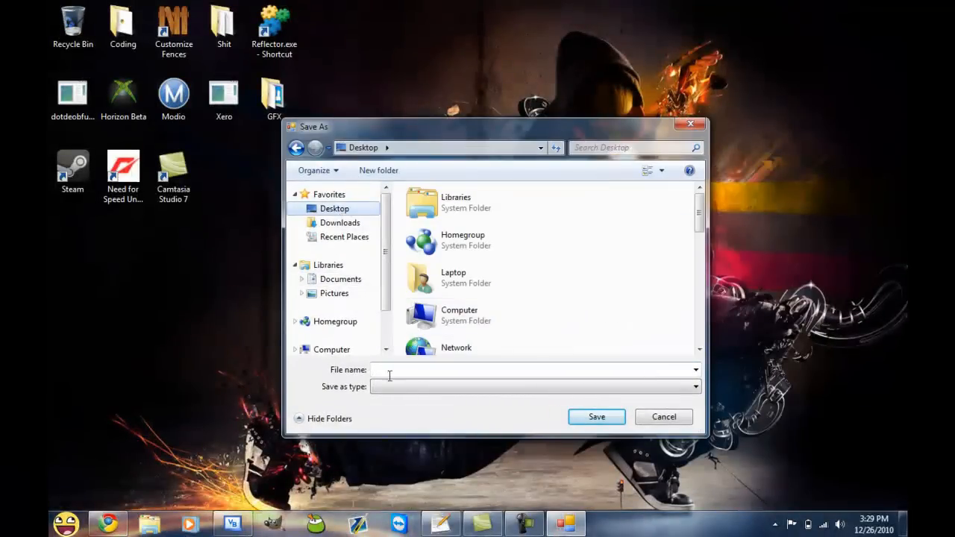
type("Web")
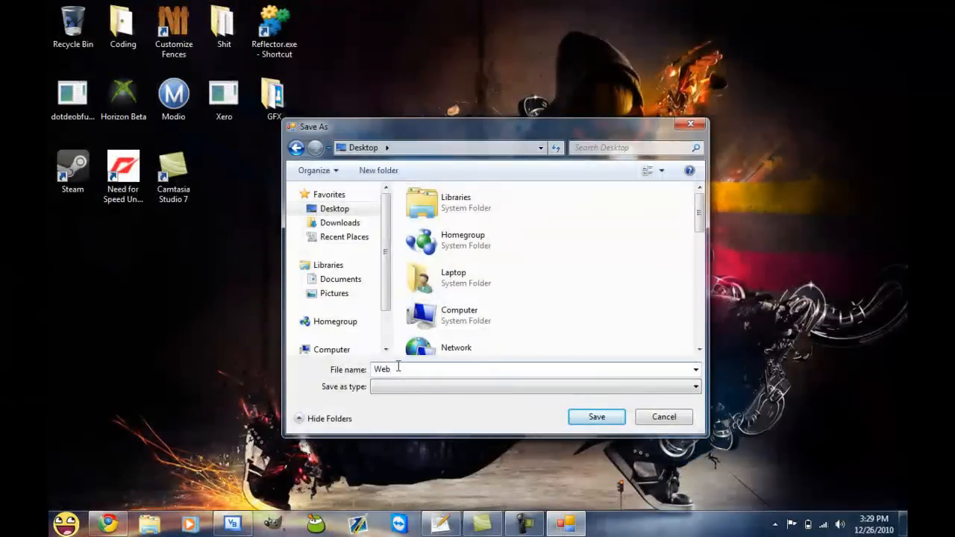
type("ClientTest.ex")
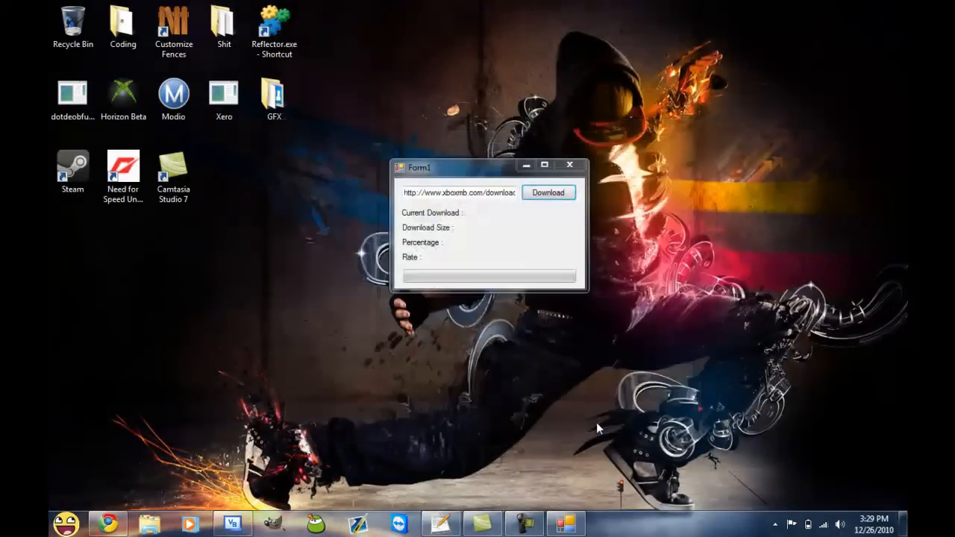
Wait for the download to reach 5.25 MB, 100 percent at 965.41 KB/s, then recentre Form1
left_click(548, 193)
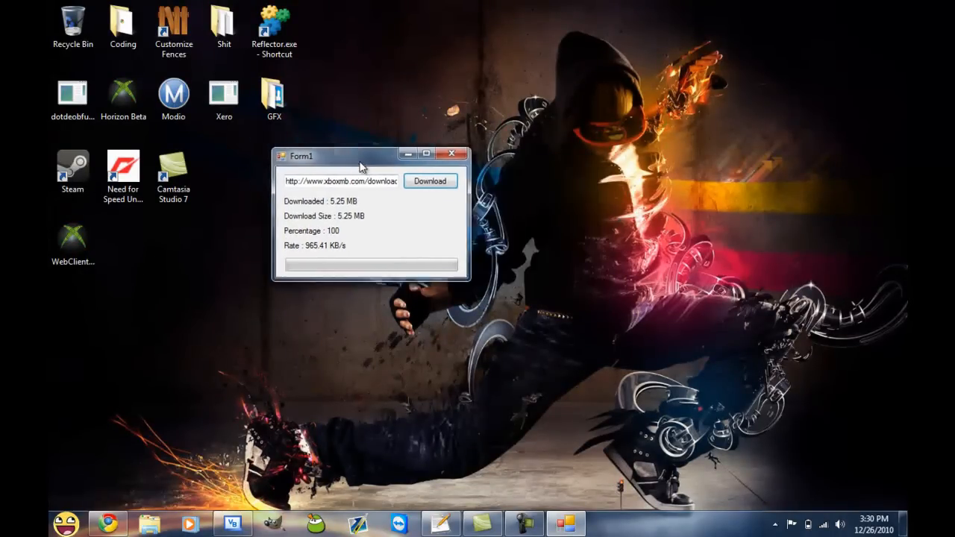
left_click_drag(362, 156, 490, 157)
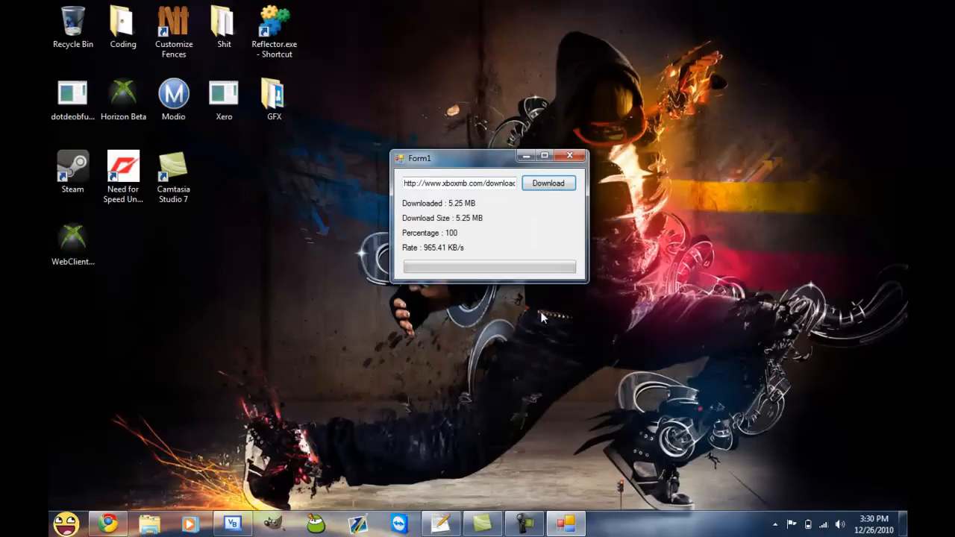